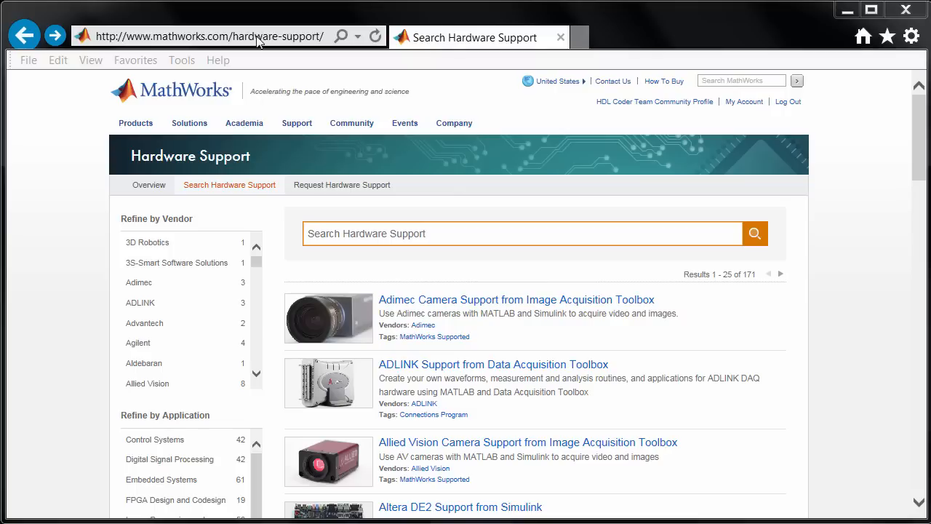
- Search the Hardware Support site for 'computer vision zynq', returning the Xilinx Zynq support result
{"action": "left_click", "coordinate": [211, 37]}
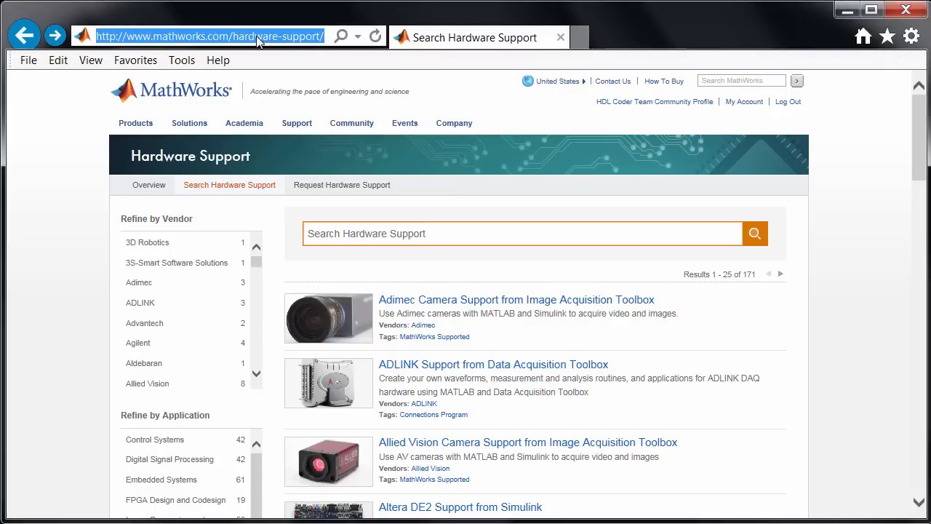
{"action": "mouse_move", "coordinate": [393, 245]}
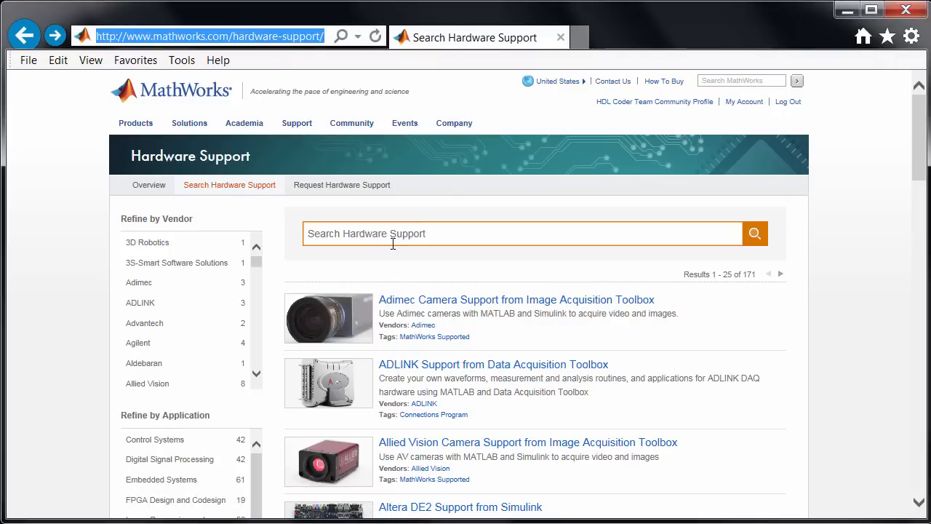
{"action": "type", "text": "computer vision"}
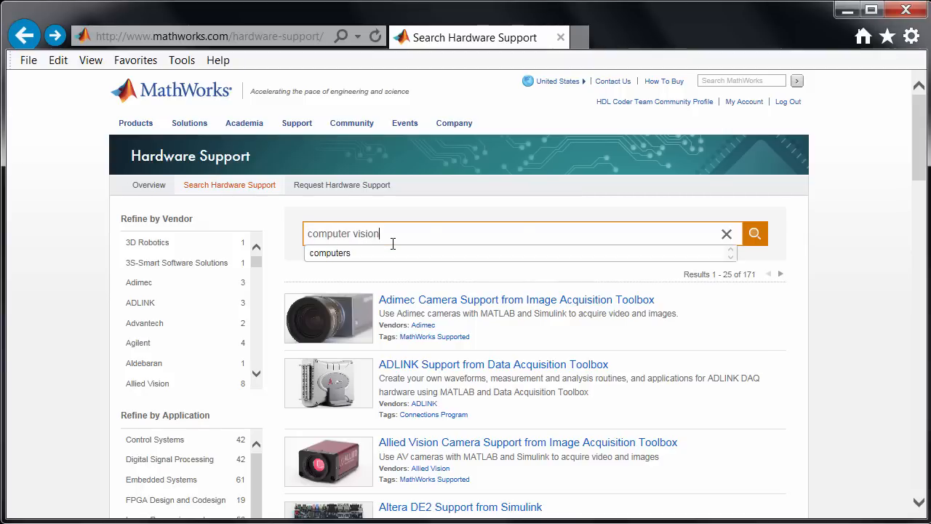
{"action": "type", "text": "zynq"}
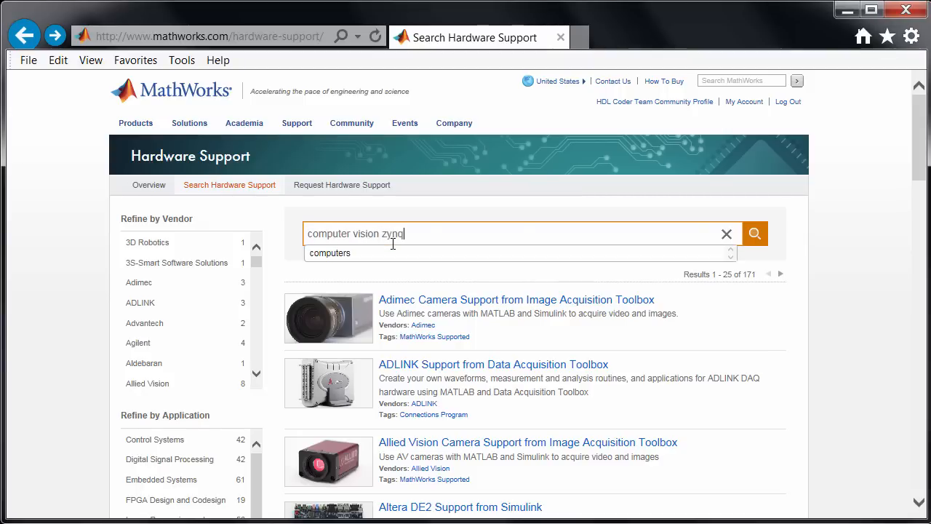
{"action": "left_click", "coordinate": [754, 233]}
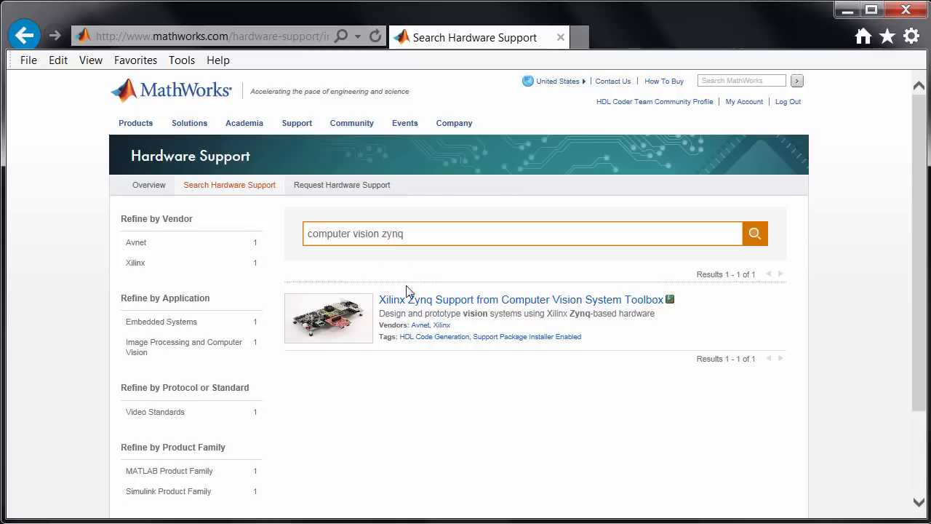
- Request the Xilinx Zynq Support from Computer Vision System Toolbox package via Get Support Package
{"action": "left_click", "coordinate": [515, 300]}
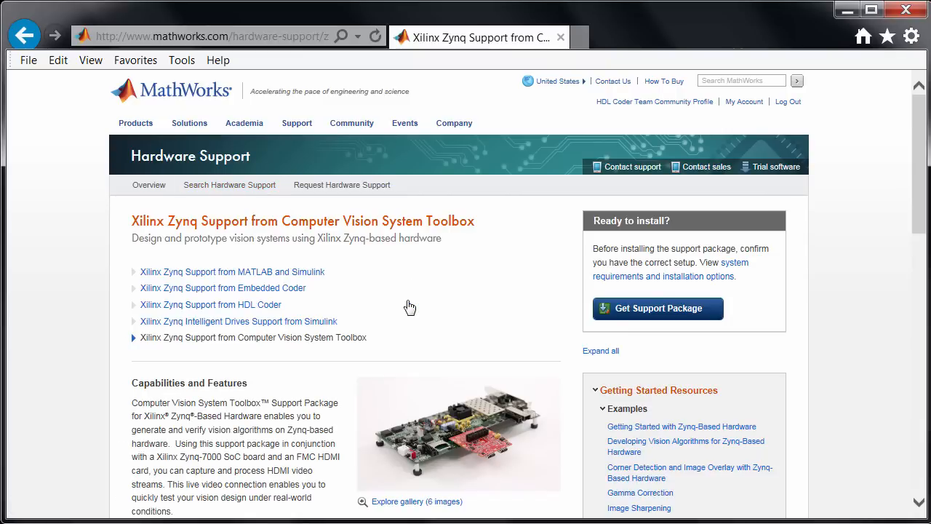
{"action": "scroll", "scroll_direction": "down", "scroll_amount": 3}
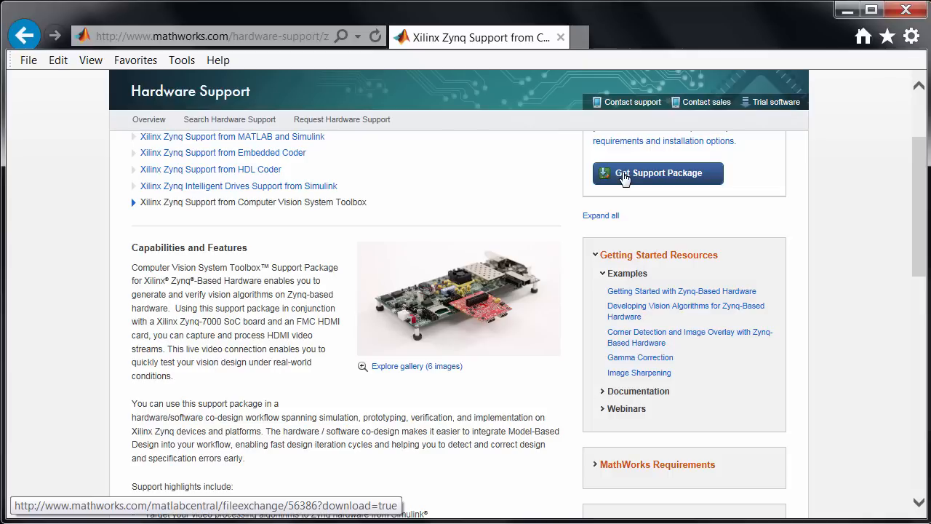
{"action": "left_click", "coordinate": [658, 173]}
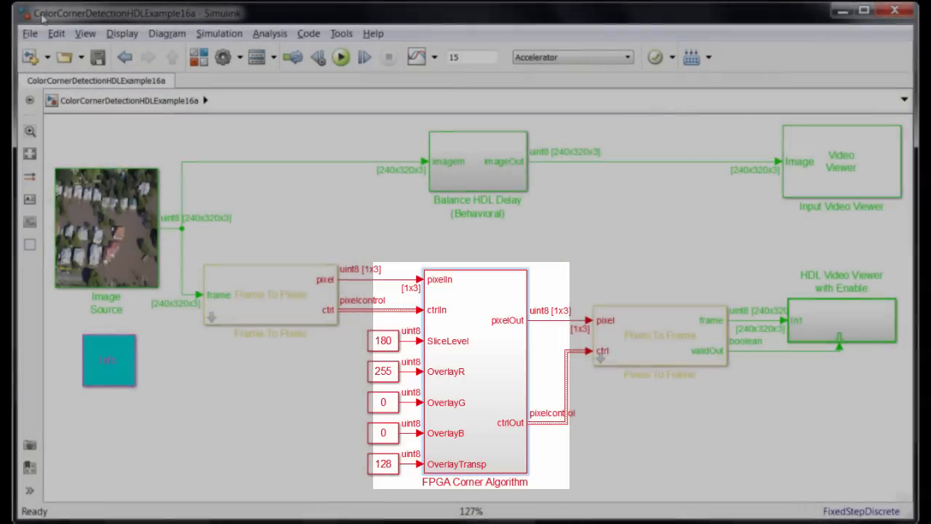
- Create a new model from the Zynq RGB pixel-streaming template with Source, Conversion and Algorithm areas
{"action": "left_click", "coordinate": [29, 57]}
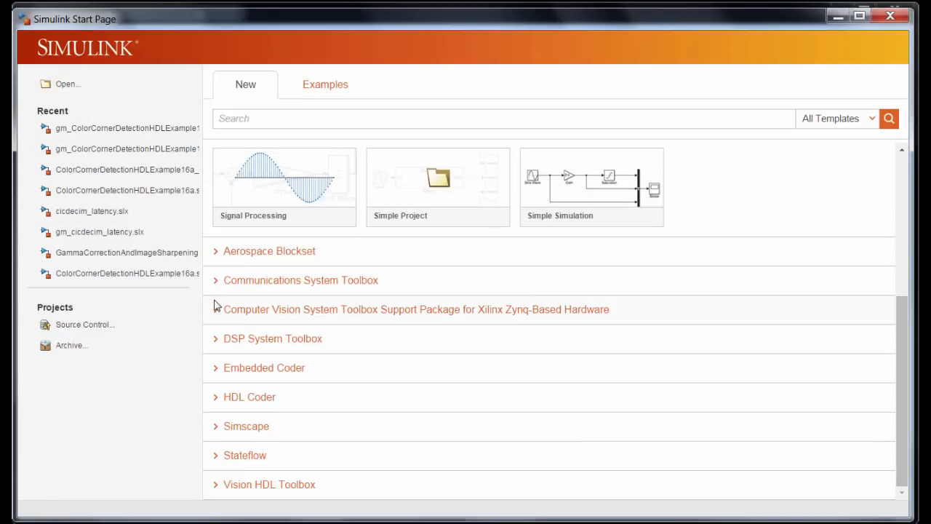
{"action": "mouse_move", "coordinate": [215, 311]}
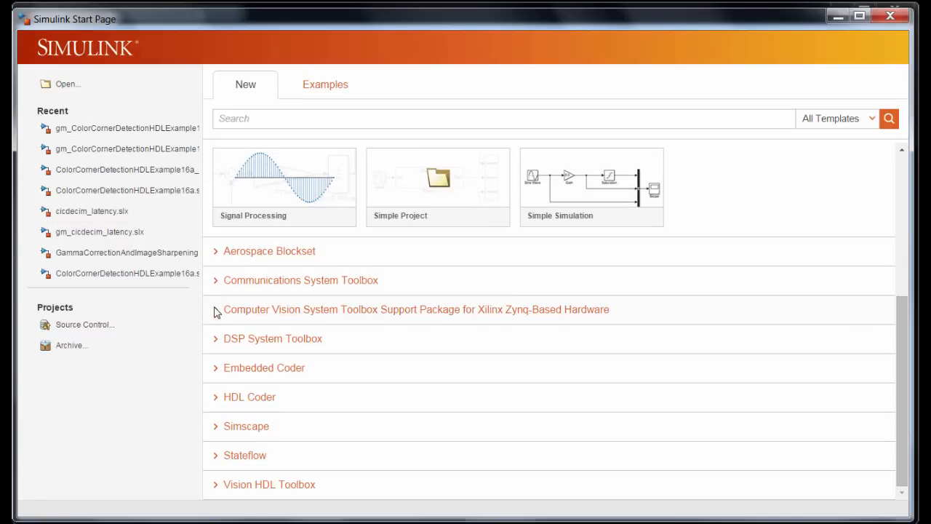
{"action": "left_click", "coordinate": [215, 308]}
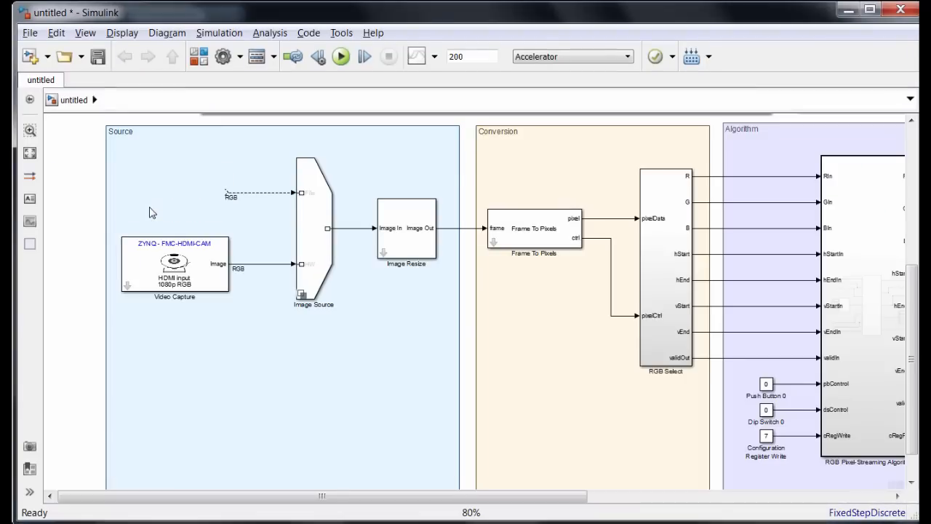
- Confirm the Image Resize block's frame size is 240p and accept its parameters
{"action": "left_click", "coordinate": [341, 55]}
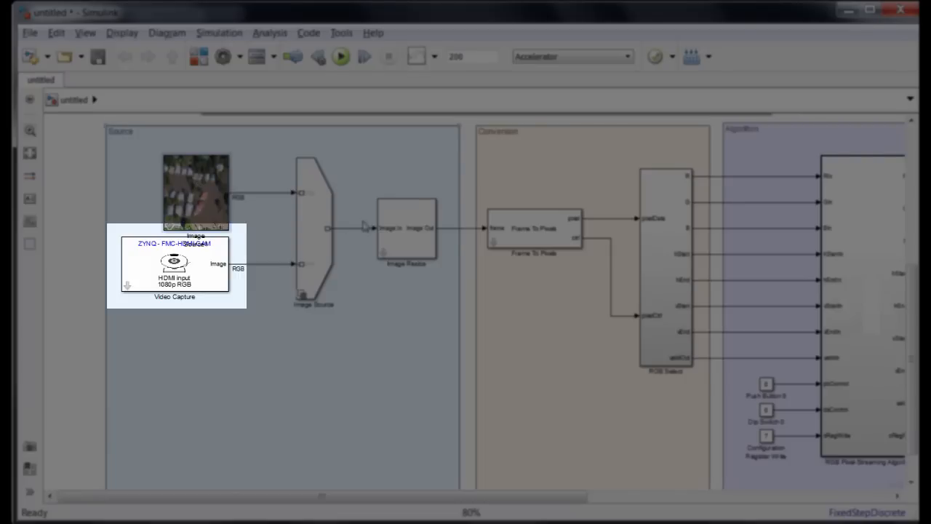
{"action": "double_click", "coordinate": [406, 227]}
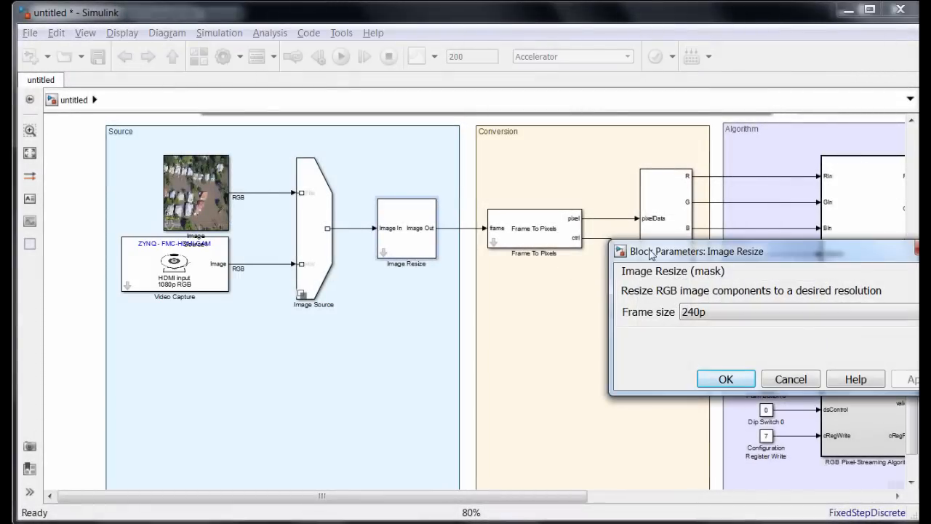
{"action": "left_click_drag", "start_coordinate": [696, 251], "coordinate": [579, 241]}
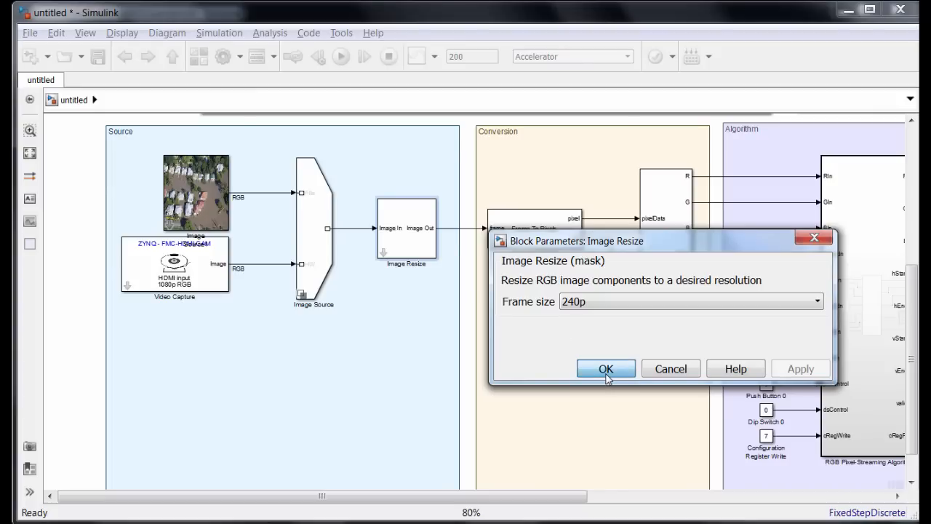
{"action": "left_click", "coordinate": [605, 369]}
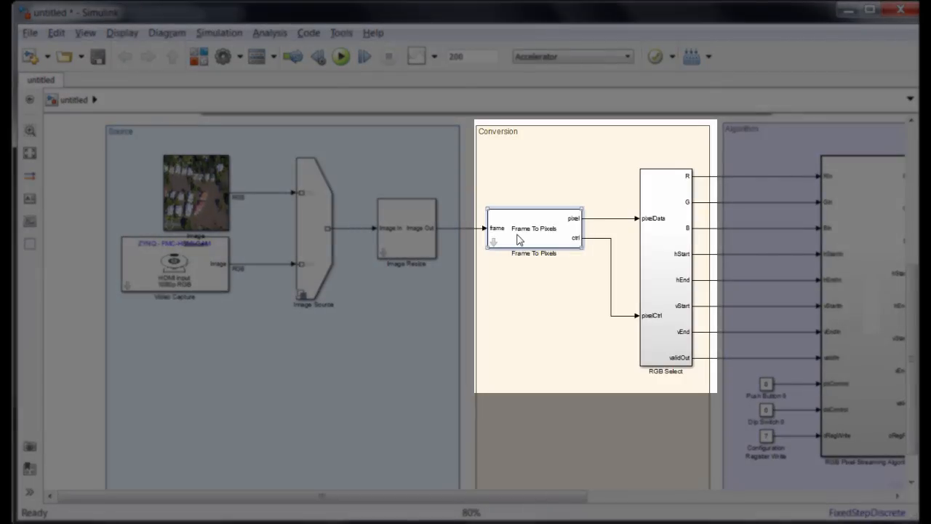
{"action": "mouse_move", "coordinate": [534, 227]}
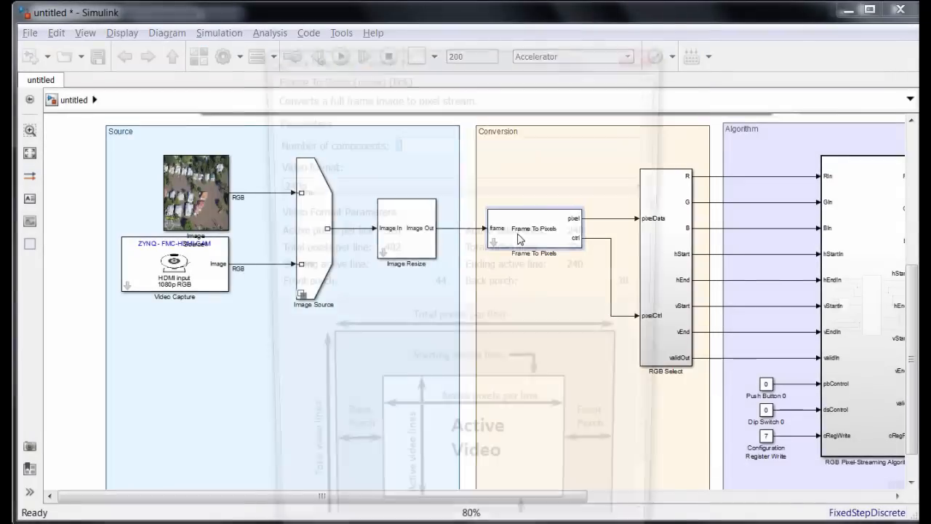
{"action": "double_click", "coordinate": [534, 227]}
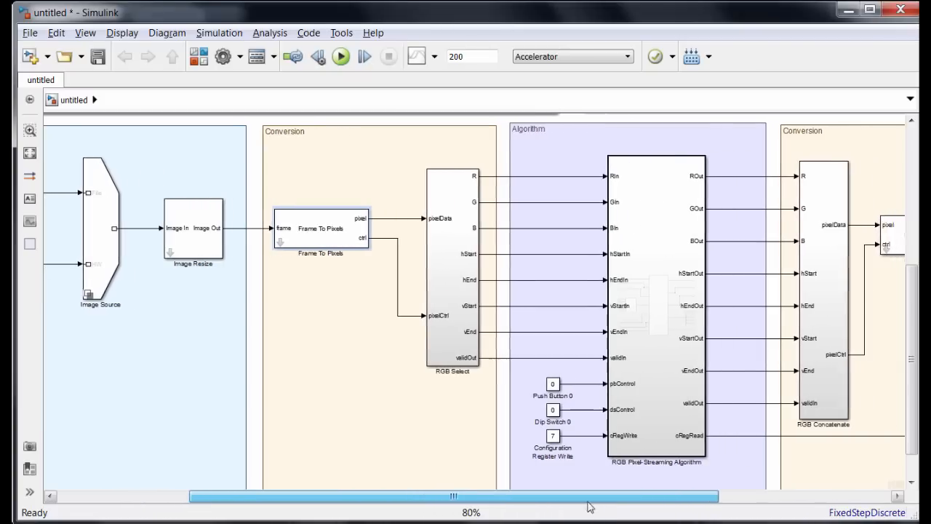
- Confirm the Pixels To Frame block is set to 240p
{"action": "scroll", "scroll_direction": "right", "scroll_amount": 3}
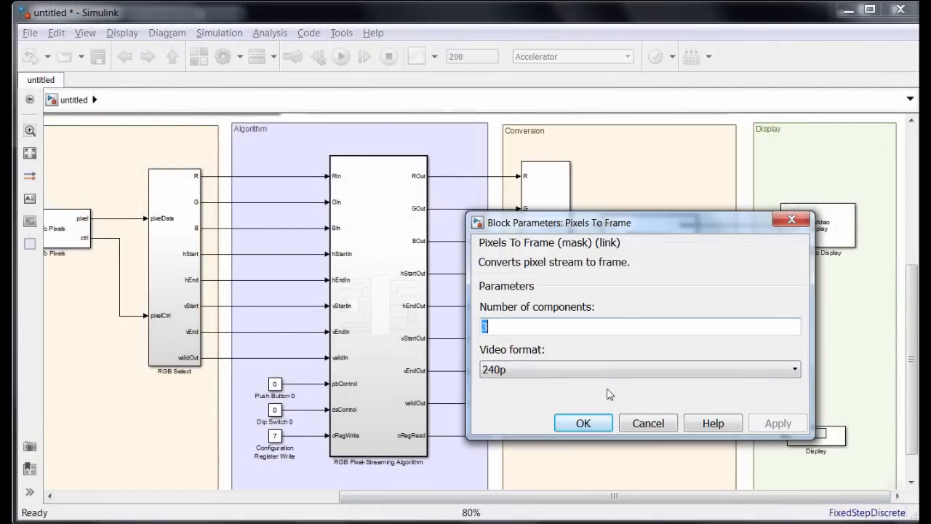
{"action": "left_click", "coordinate": [582, 422]}
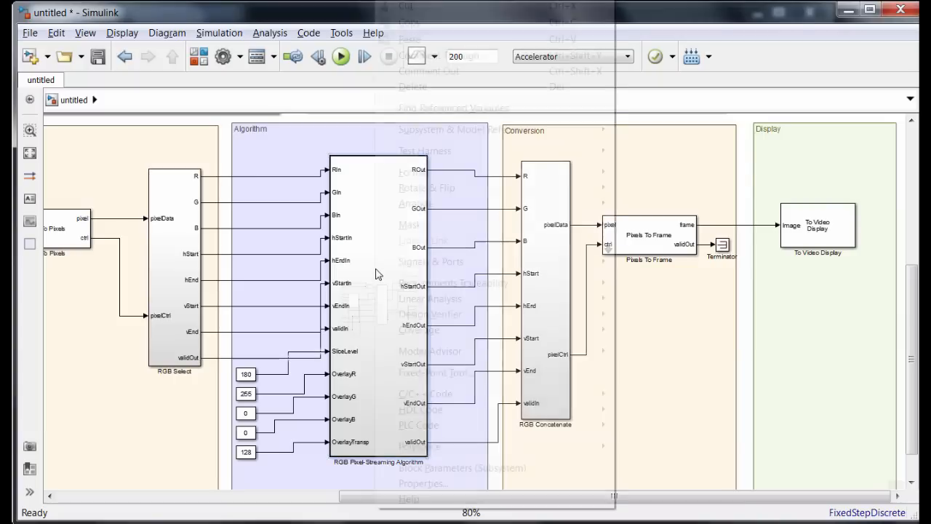
{"action": "mouse_move", "coordinate": [421, 409]}
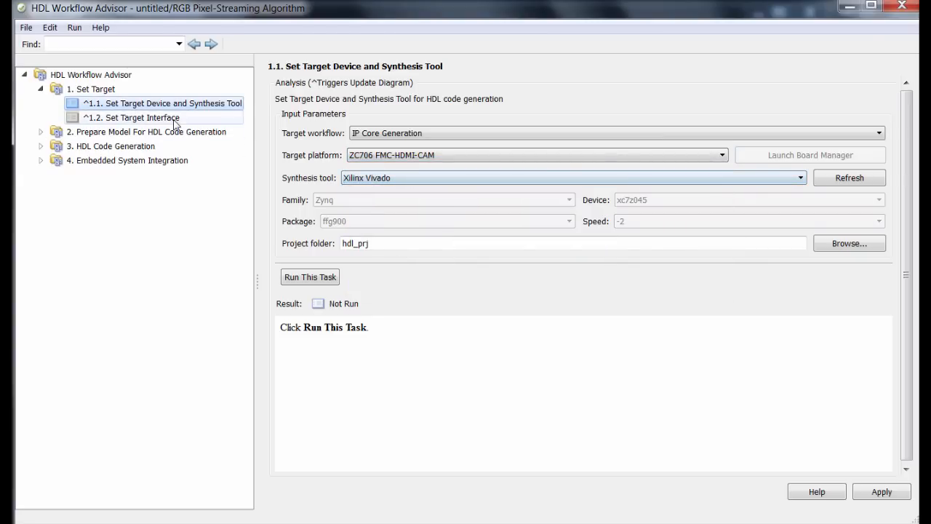
- In task 1.2 Set Target Interface, map validIn to the valid input video signal
{"action": "left_click", "coordinate": [139, 117]}
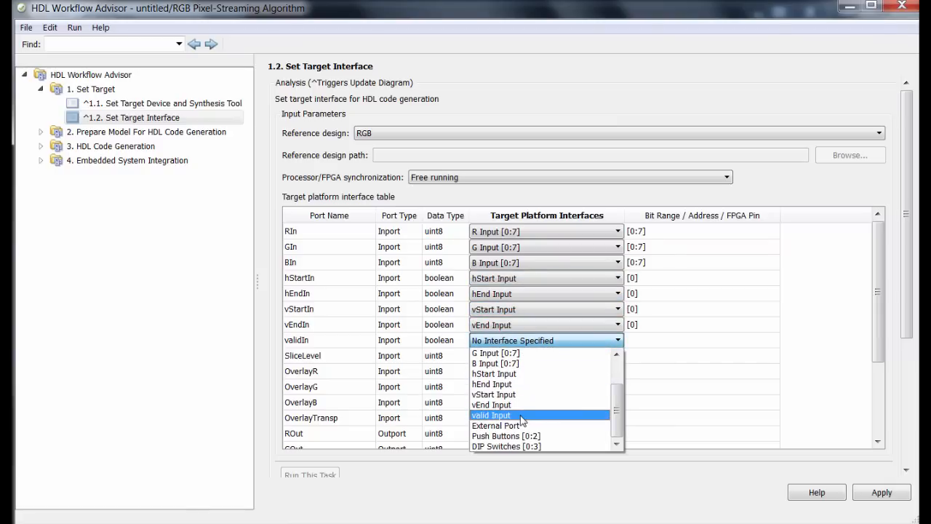
{"action": "left_click", "coordinate": [490, 415]}
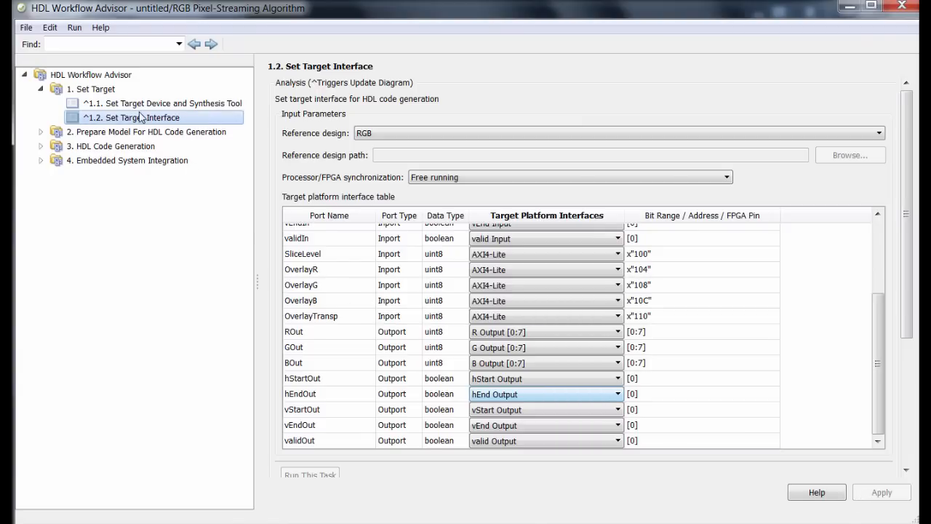
- Expand task groups 2-4, review basic and advanced VHDL options, and select 4.4 Program Target Device
{"action": "left_click", "coordinate": [41, 131]}
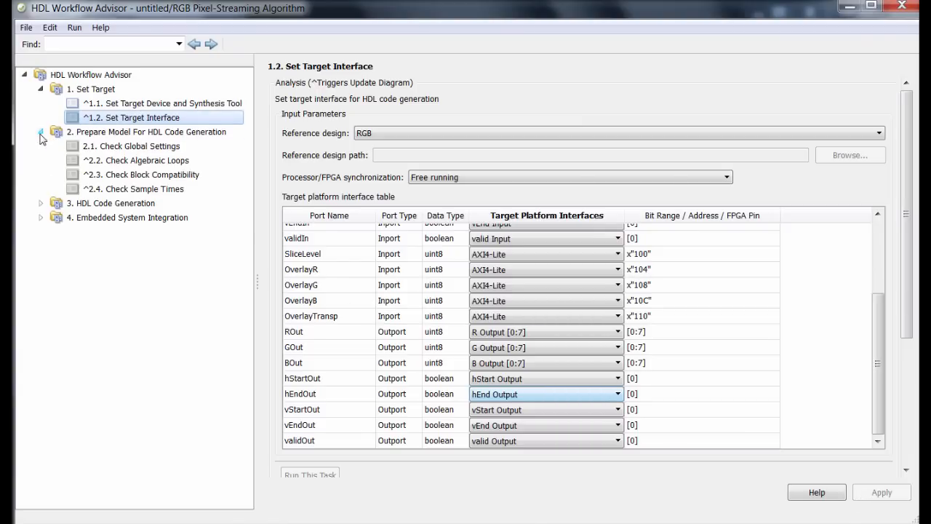
{"action": "left_click", "coordinate": [40, 204]}
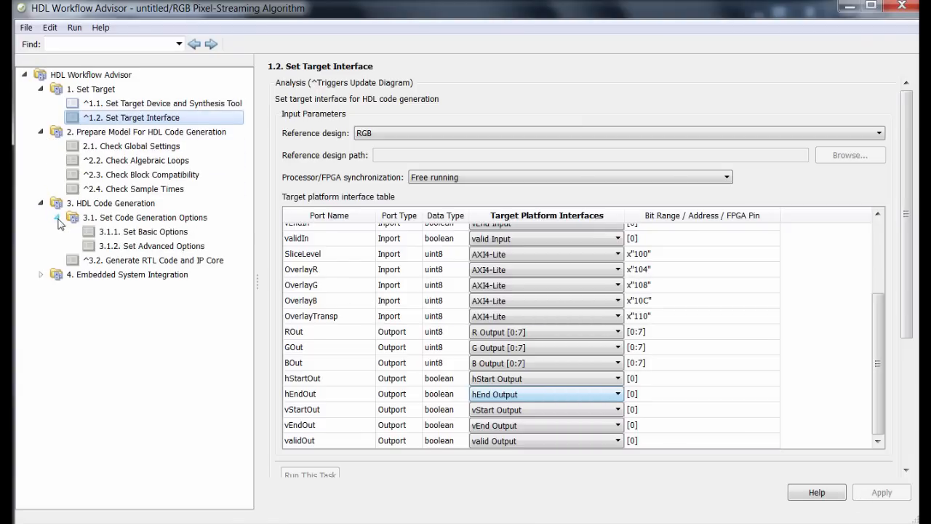
{"action": "left_click", "coordinate": [142, 232]}
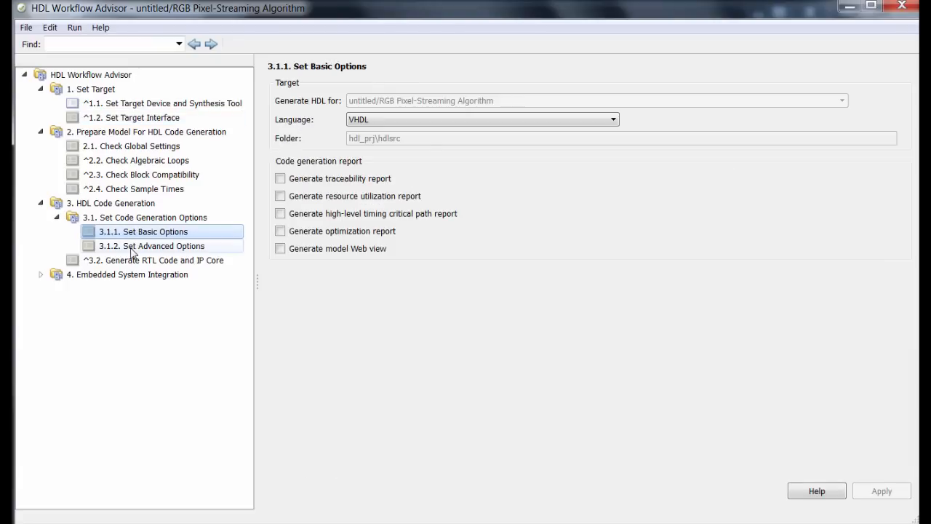
{"action": "left_click", "coordinate": [161, 245]}
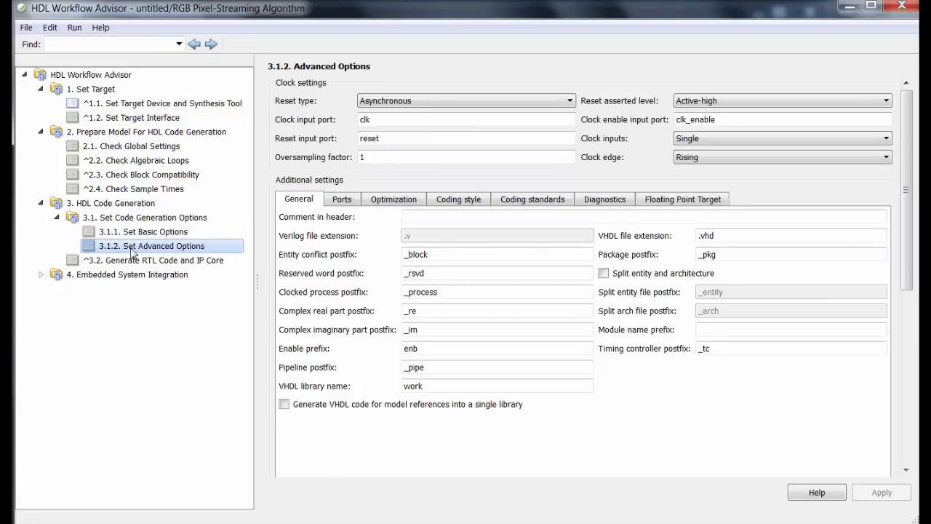
{"action": "left_click", "coordinate": [41, 274]}
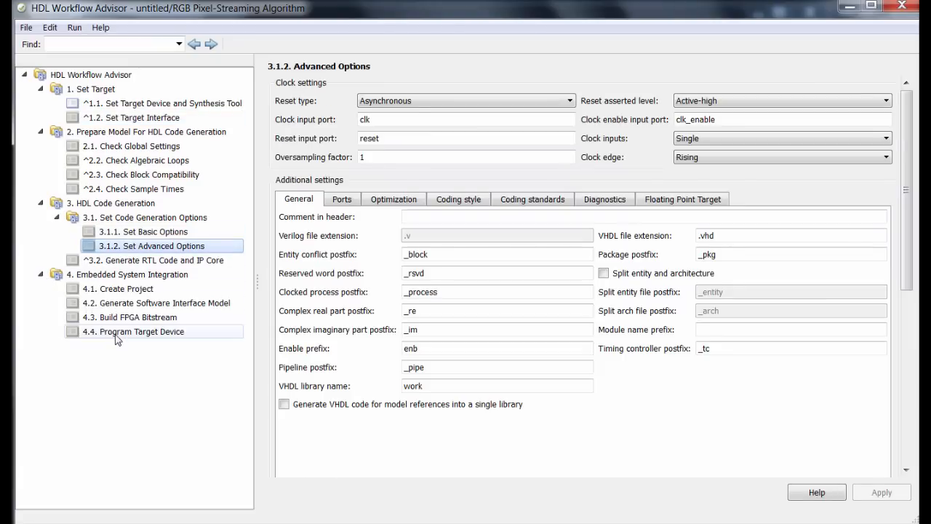
{"action": "left_click", "coordinate": [134, 332]}
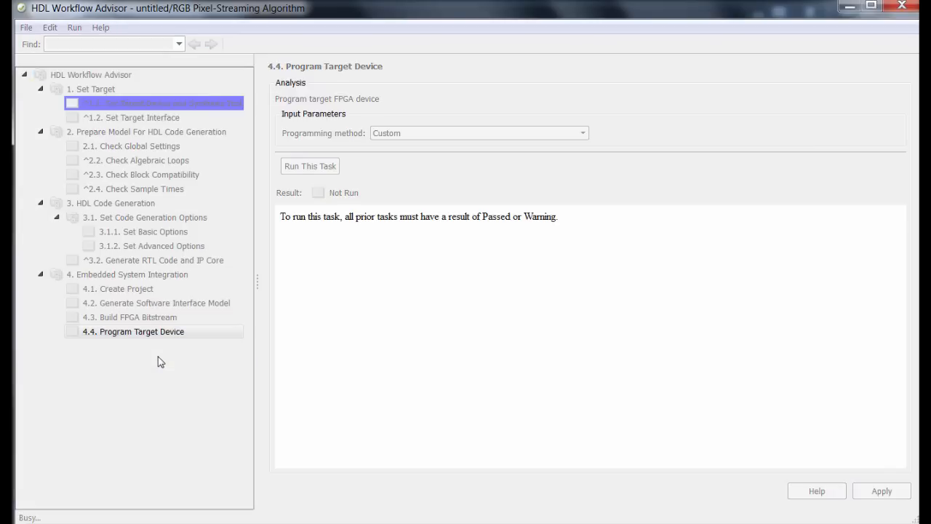